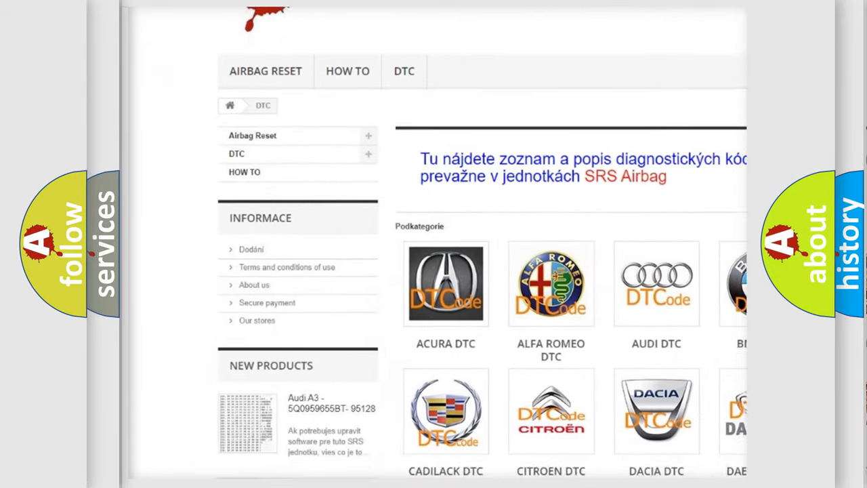
{"action": "scroll", "scroll_direction": "down", "scroll_amount": 3}
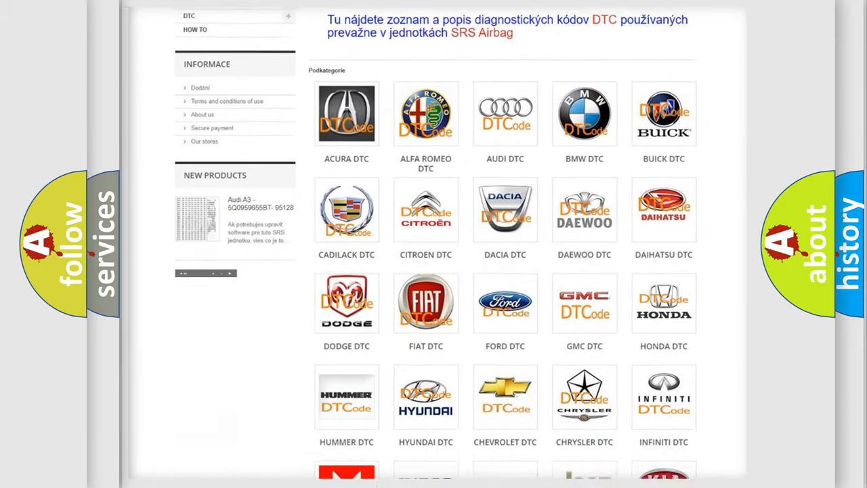
{"action": "scroll", "scroll_direction": "down", "scroll_amount": 3}
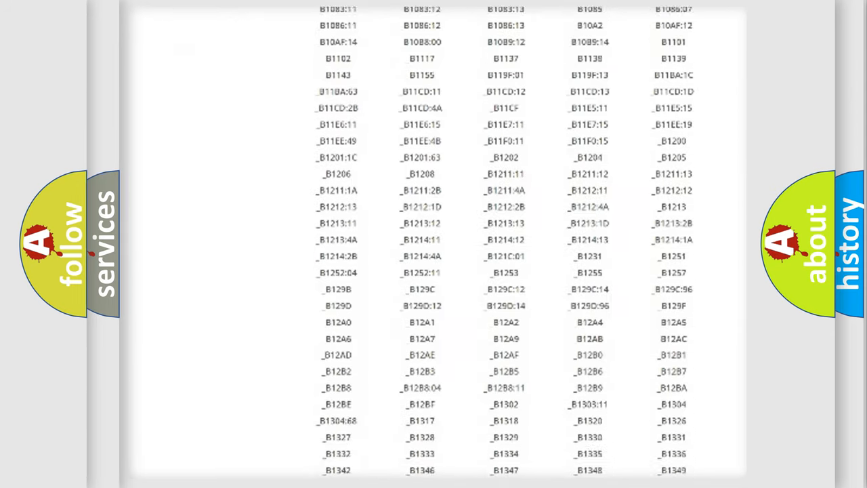
{"action": "scroll", "scroll_direction": "down", "scroll_amount": 3}
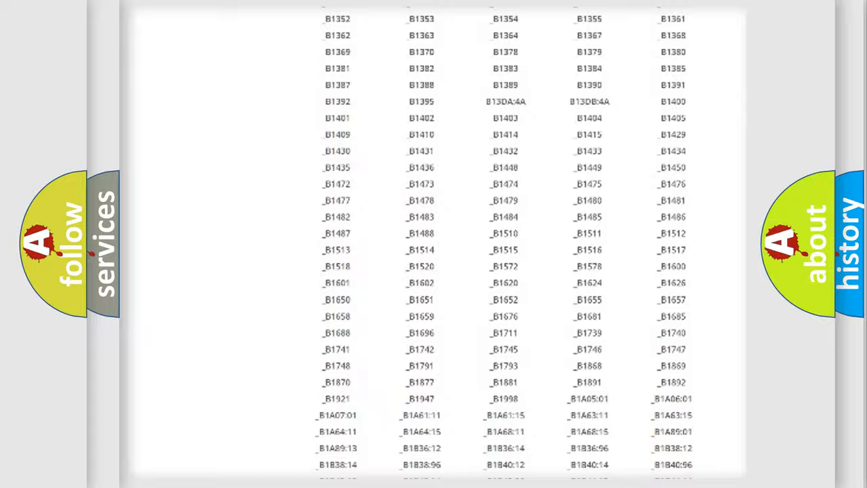